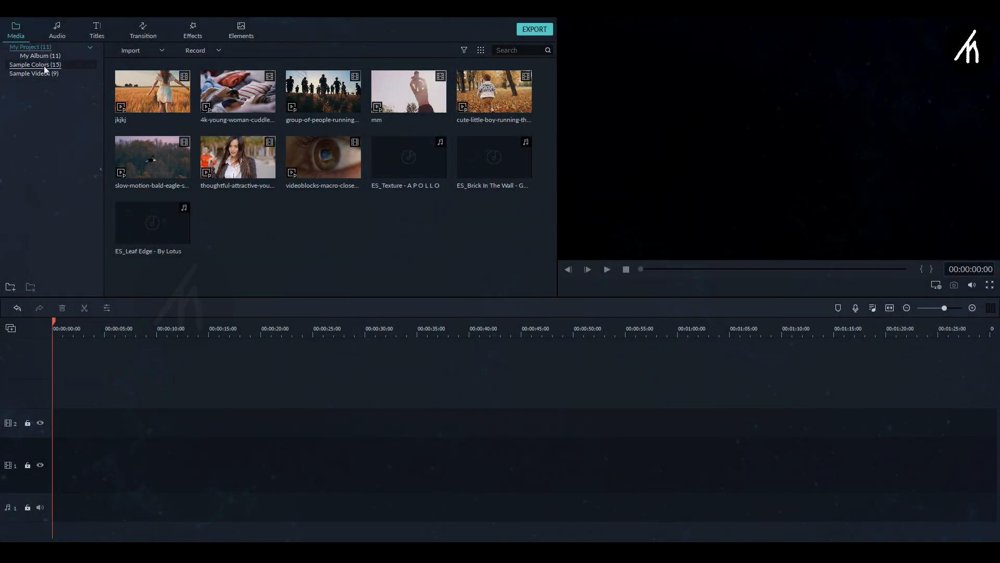
Place the White sample colour on track 1 with the Title 41 clip stacked above it
{"action": "left_click", "coordinate": [35, 65]}
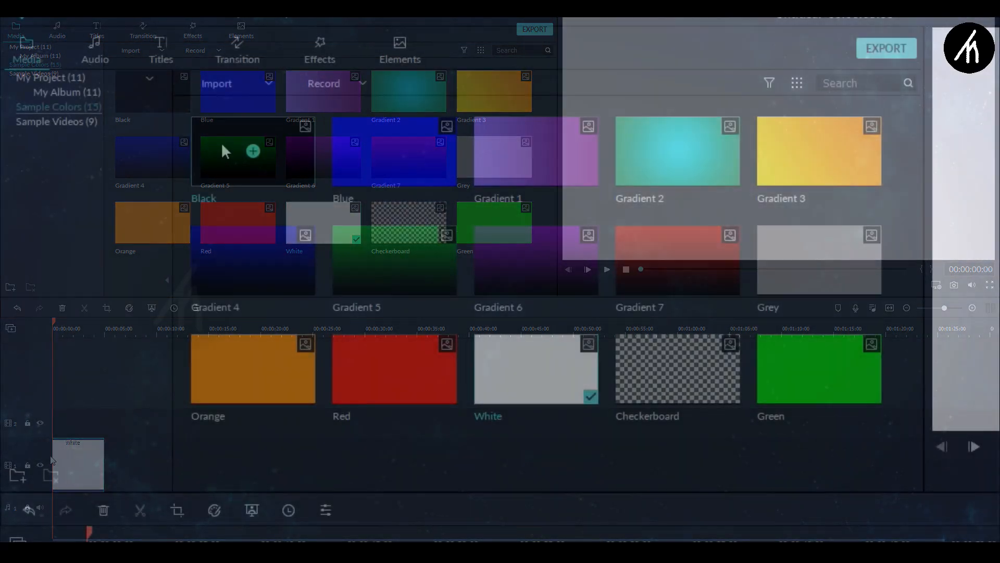
{"action": "left_click", "coordinate": [160, 50]}
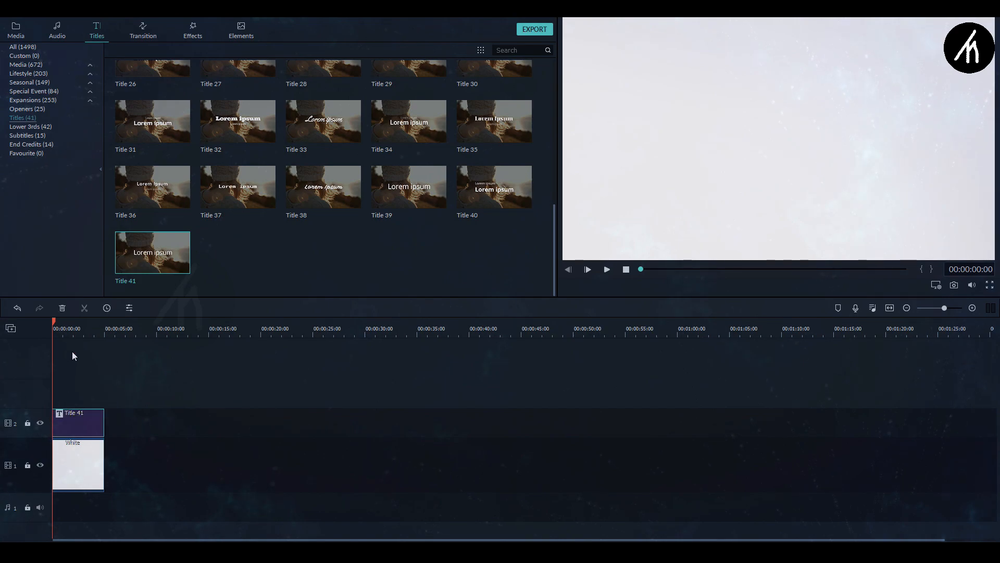
Edit the title to read TEXT in black Bebas Neue Bold at size 200 with spacing 3
{"action": "right_click", "coordinate": [76, 423]}
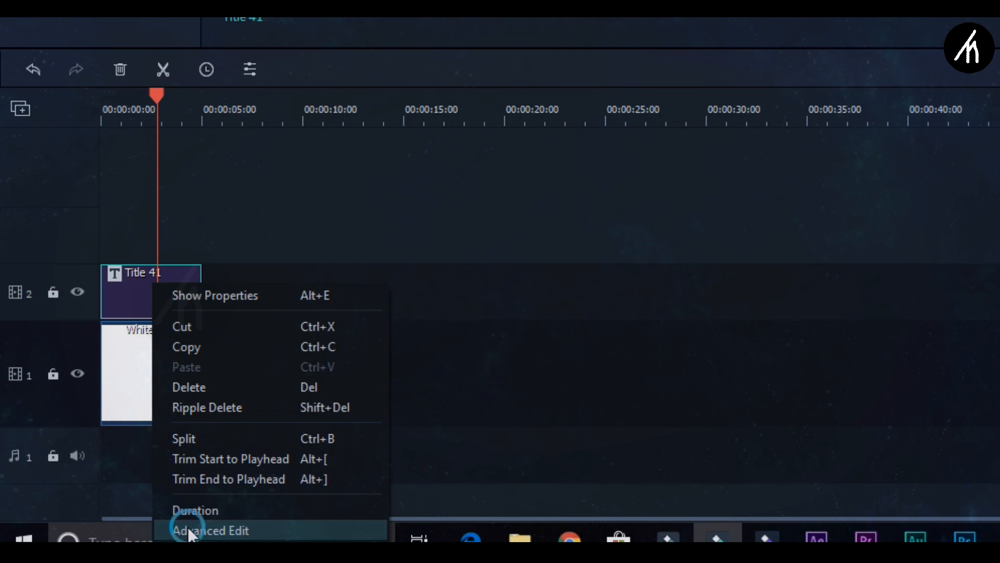
{"action": "left_click", "coordinate": [210, 530]}
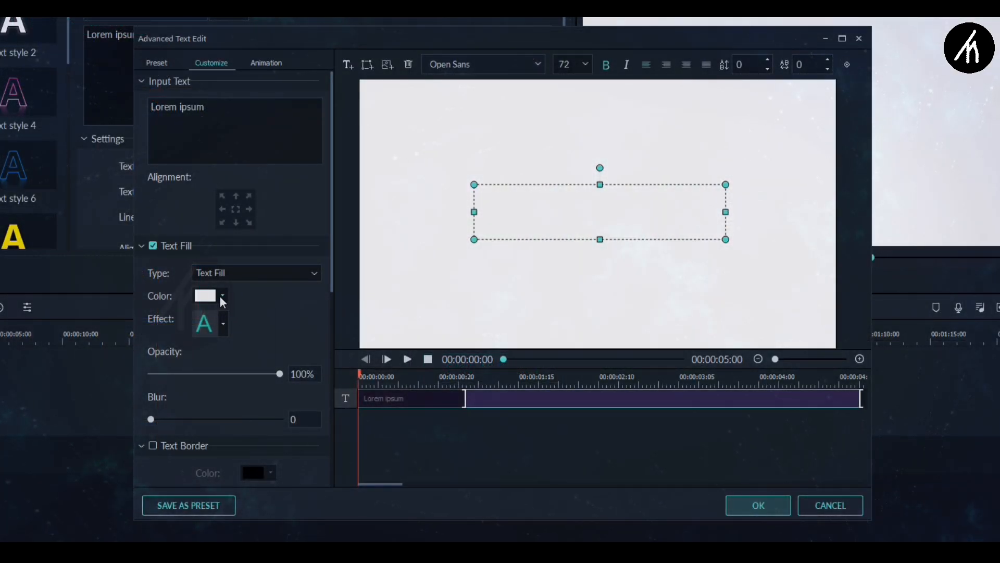
{"action": "left_click", "coordinate": [205, 295]}
{"action": "type", "text": "TEX"}
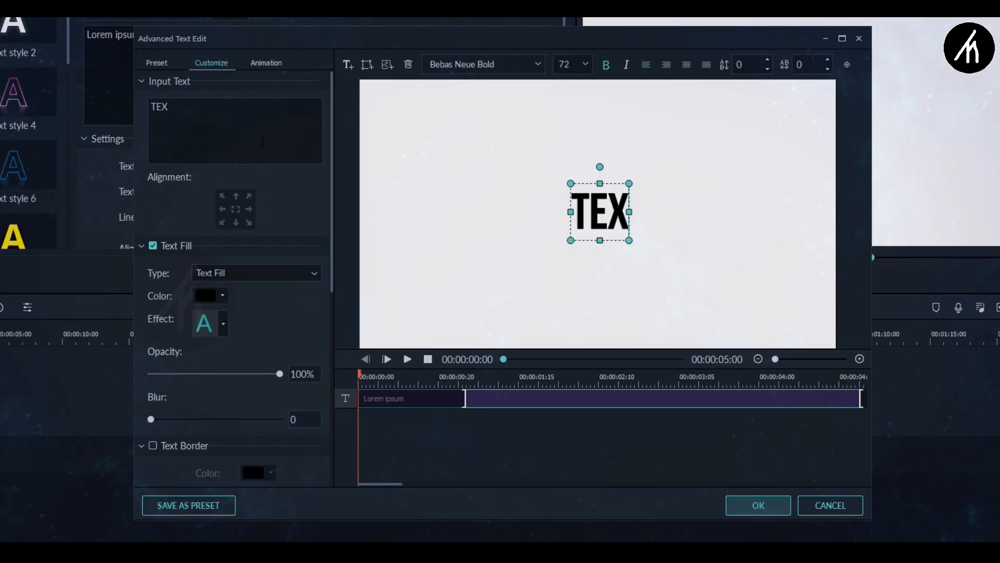
{"action": "left_click", "coordinate": [265, 63]}
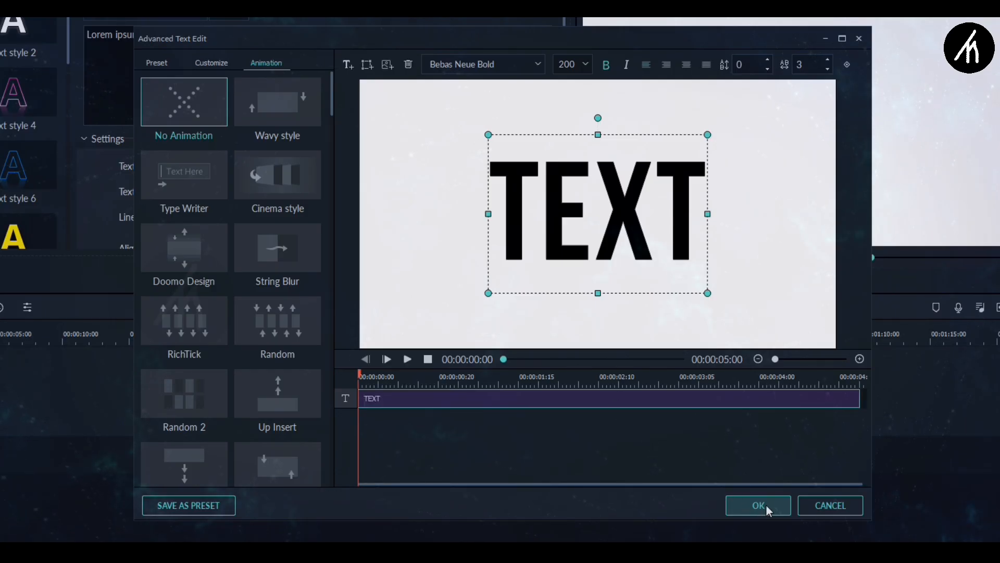
{"action": "left_click", "coordinate": [758, 505]}
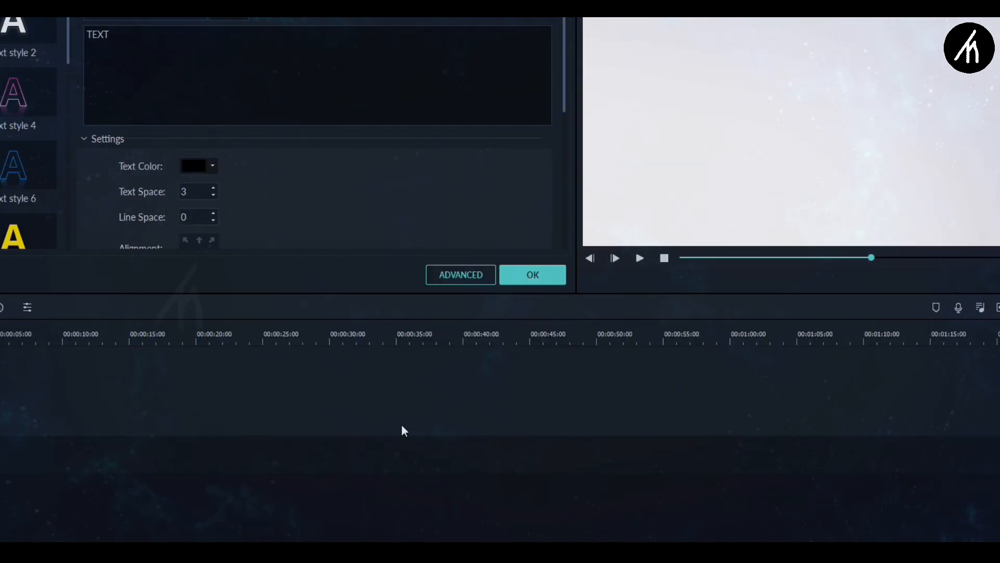
{"action": "left_click", "coordinate": [532, 274]}
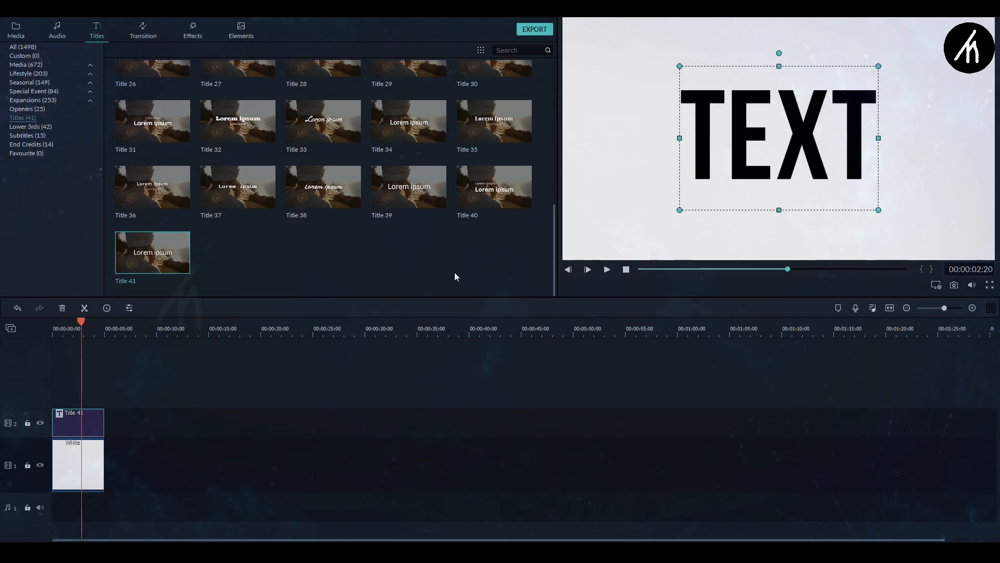
Export the black-on-white TEXT clip as MP4, then remove the White background clip
{"action": "left_click", "coordinate": [533, 29]}
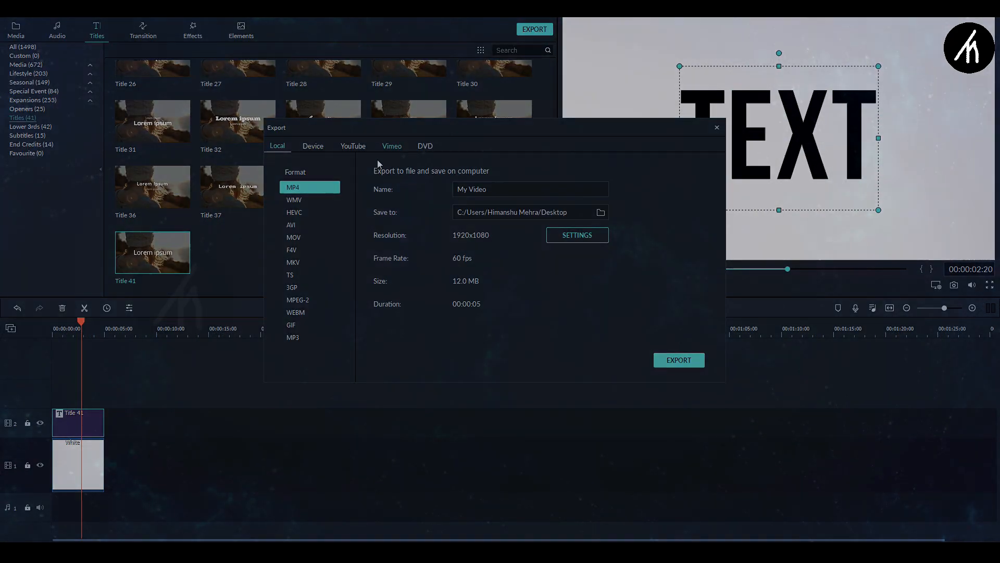
{"action": "left_click", "coordinate": [715, 127]}
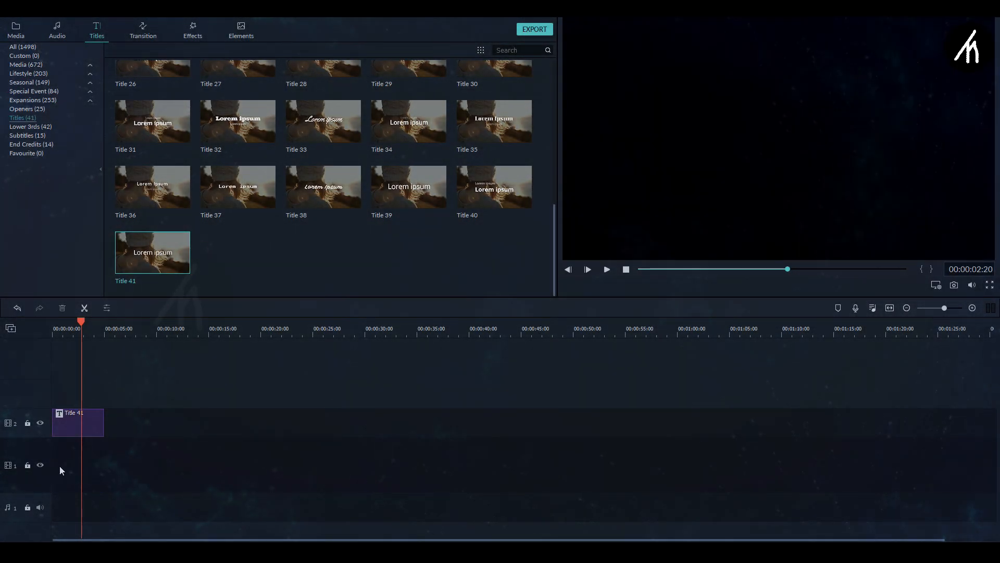
Change the TEXT lettering to white over the black preview and head to export again
{"action": "double_click", "coordinate": [77, 422]}
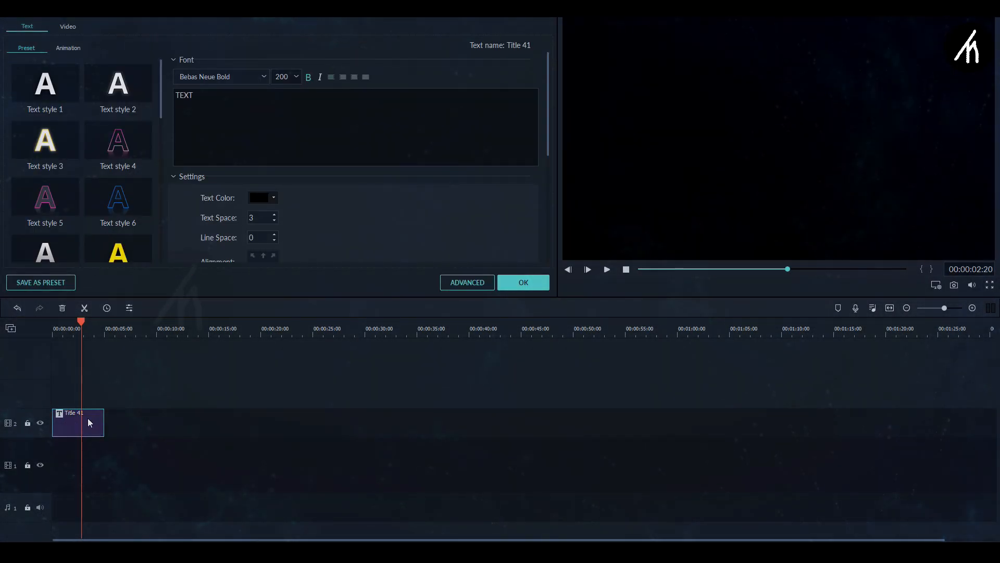
{"action": "left_click", "coordinate": [272, 198]}
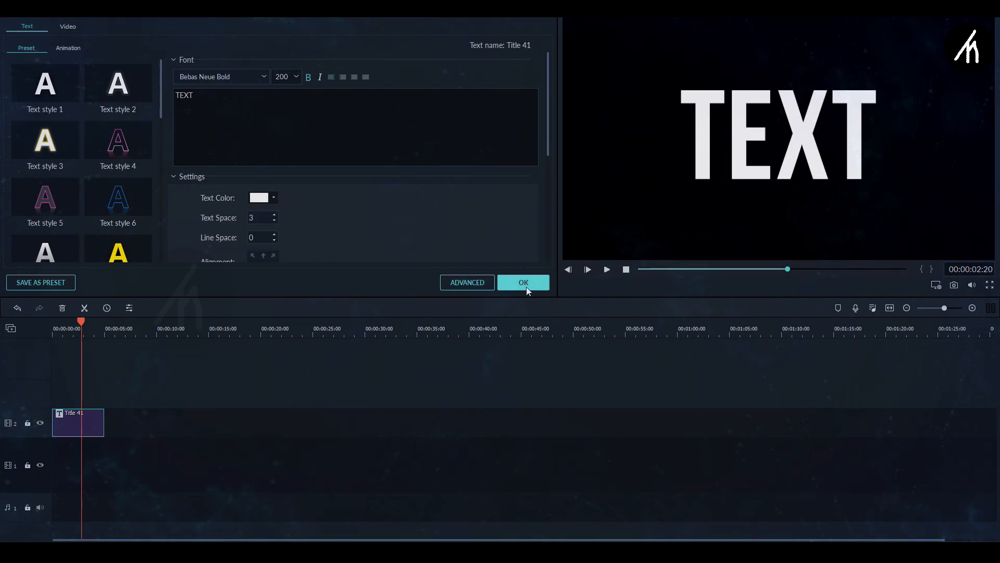
{"action": "left_click", "coordinate": [522, 282]}
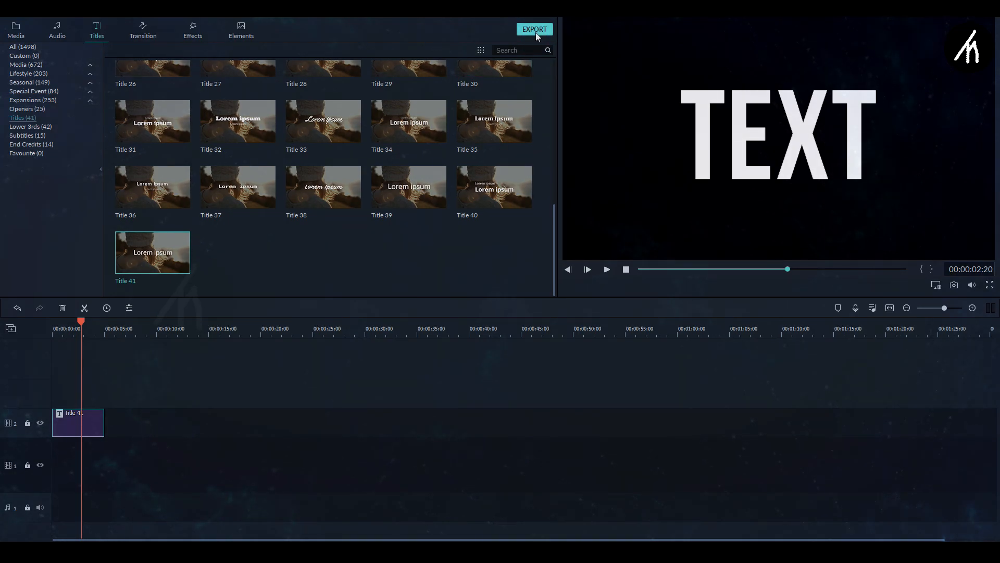
{"action": "left_click", "coordinate": [533, 29]}
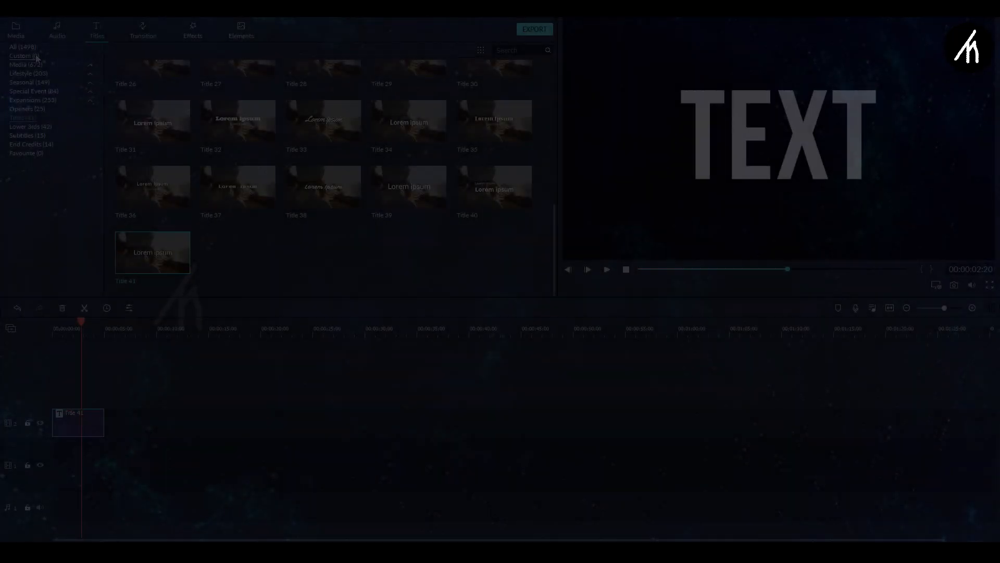
Put a Red background under tan TEXT lettering, then snapshot the exported videos in VLC
{"action": "left_click", "coordinate": [15, 29]}
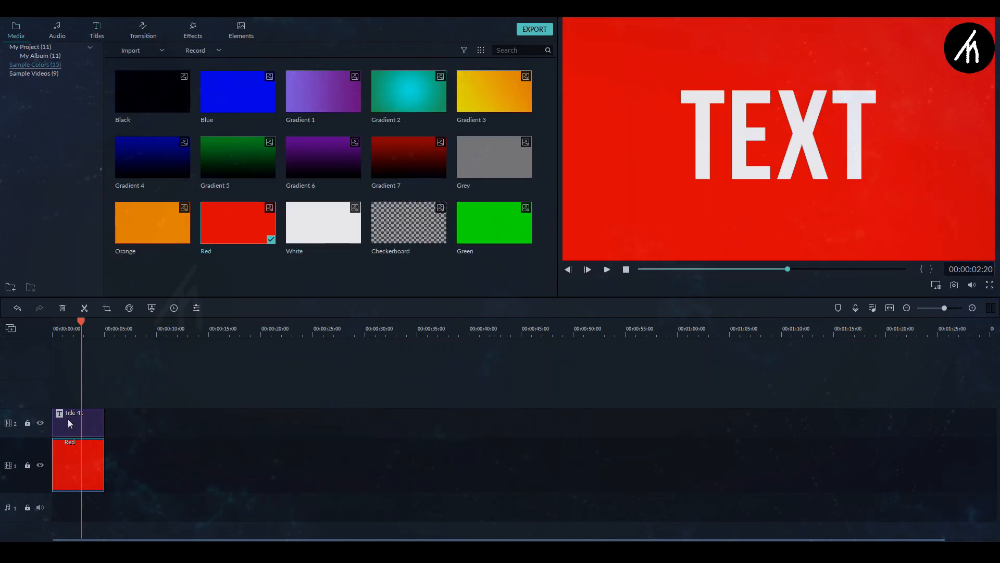
{"action": "double_click", "coordinate": [77, 422]}
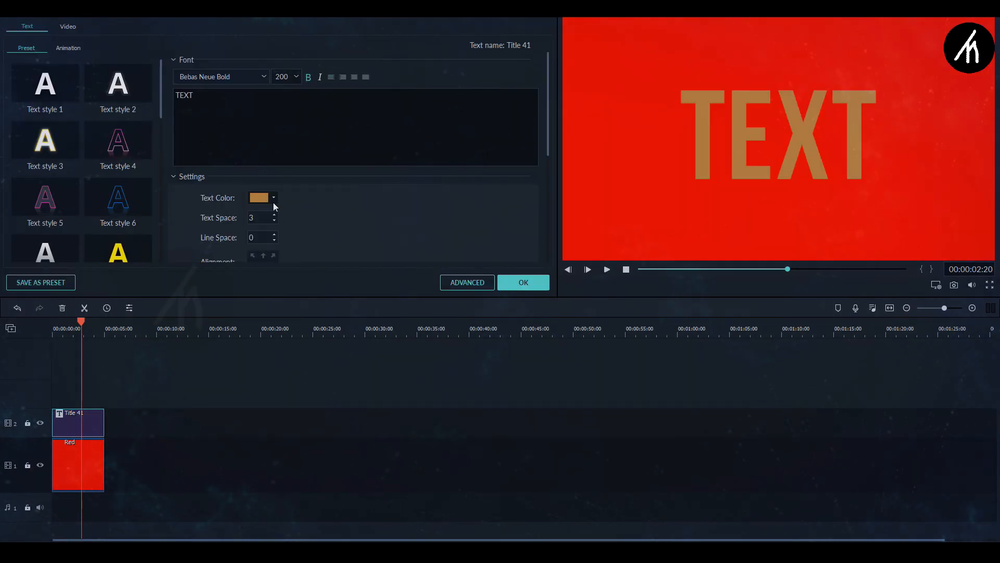
{"action": "left_click", "coordinate": [523, 283]}
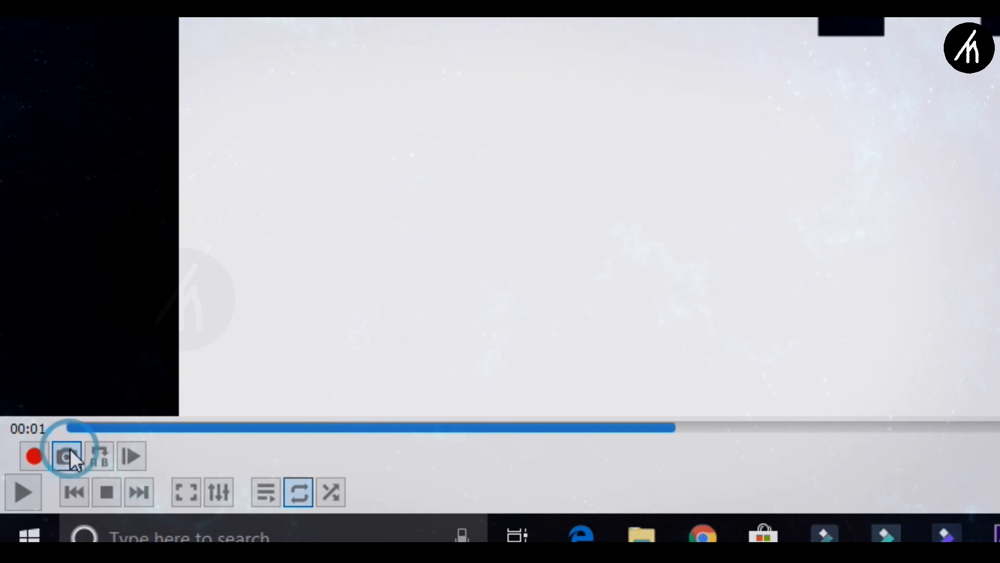
{"action": "left_click", "coordinate": [66, 456]}
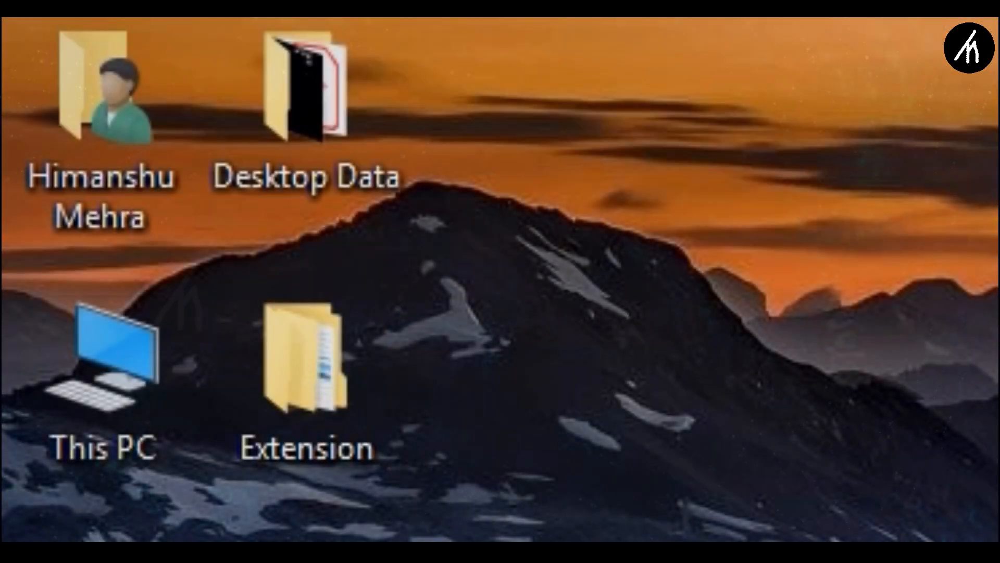
Browse to the Pictures folder and import the vlcsnap TEXT images into Filmora's library
{"action": "left_click", "coordinate": [99, 96]}
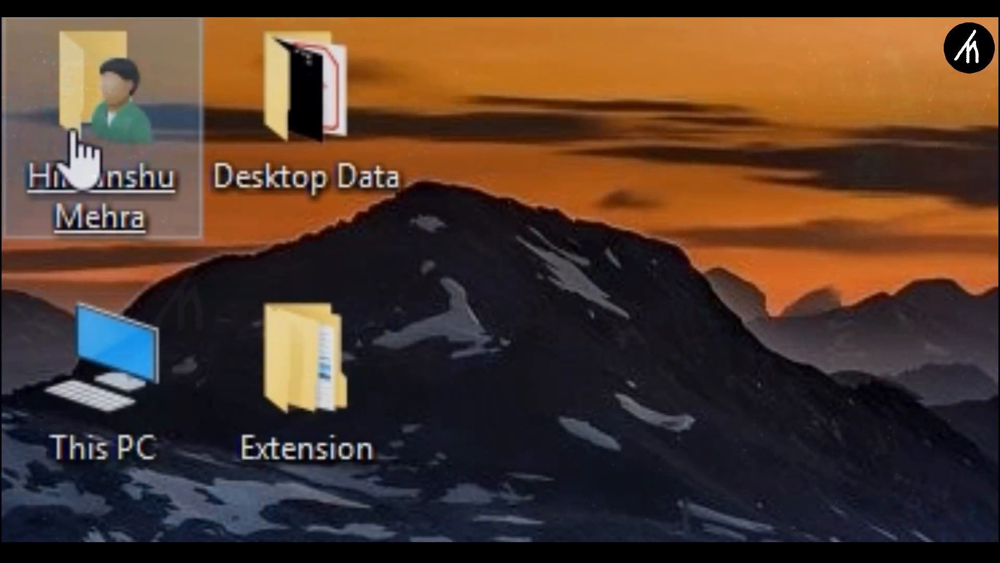
{"action": "double_click", "coordinate": [99, 96]}
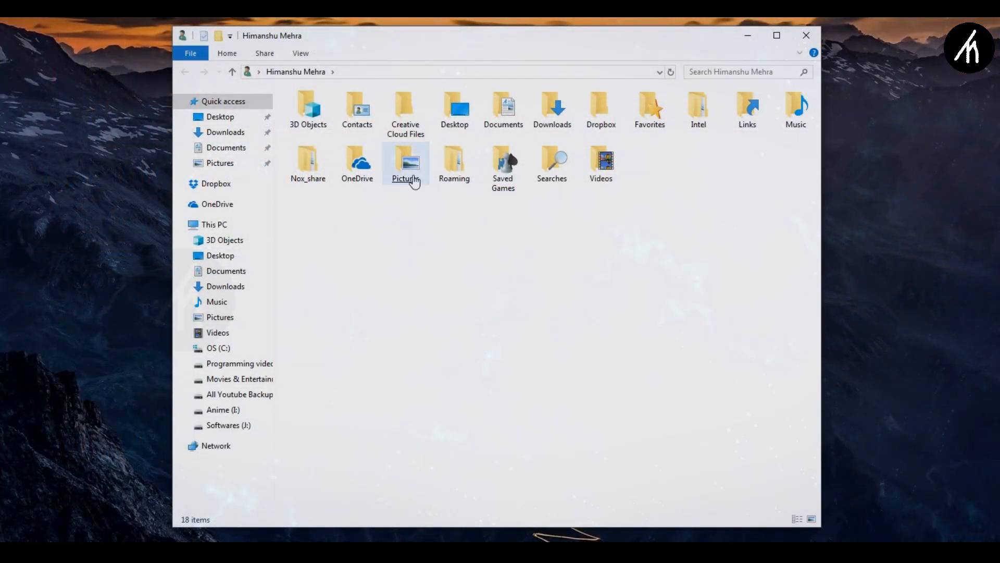
{"action": "double_click", "coordinate": [405, 159]}
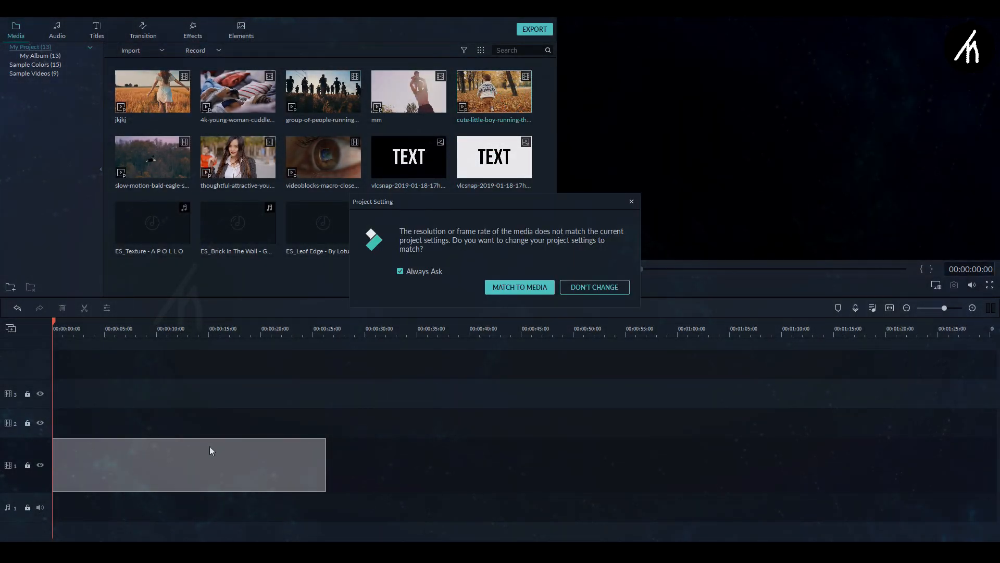
Accept the resolution mismatch and open the black TEXT image's settings above the autumn video
{"action": "left_click", "coordinate": [593, 288]}
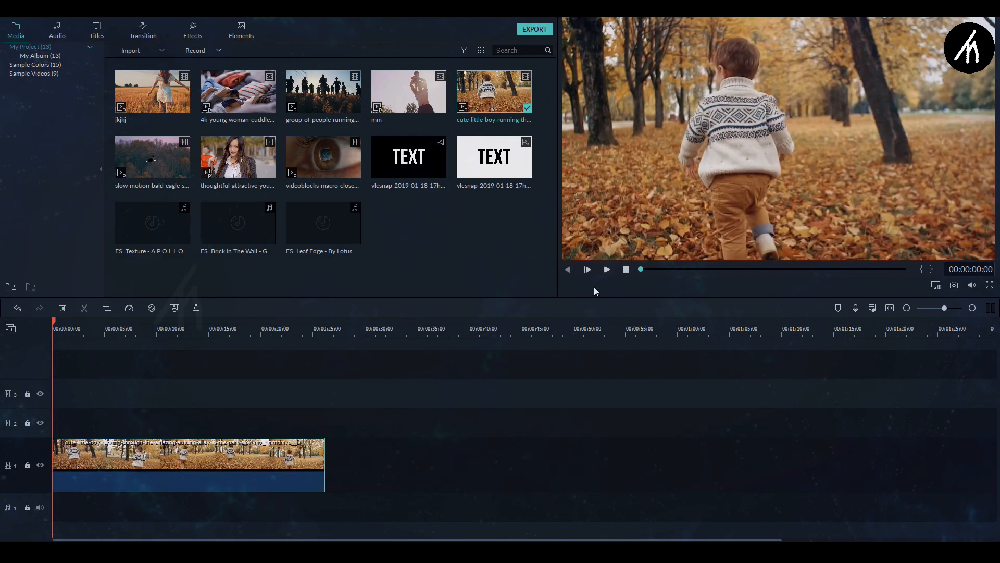
{"action": "mouse_move", "coordinate": [409, 157]}
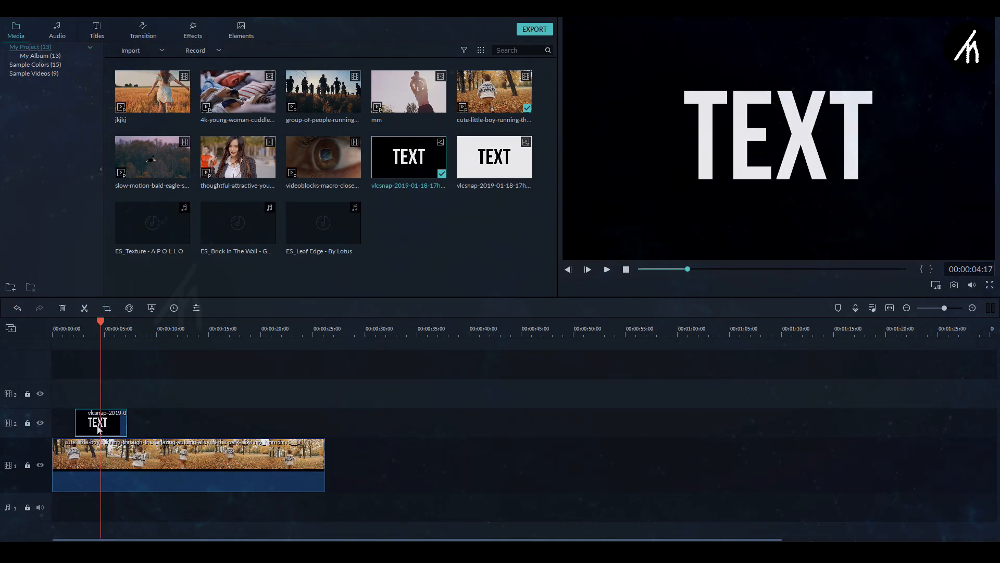
{"action": "double_click", "coordinate": [99, 422]}
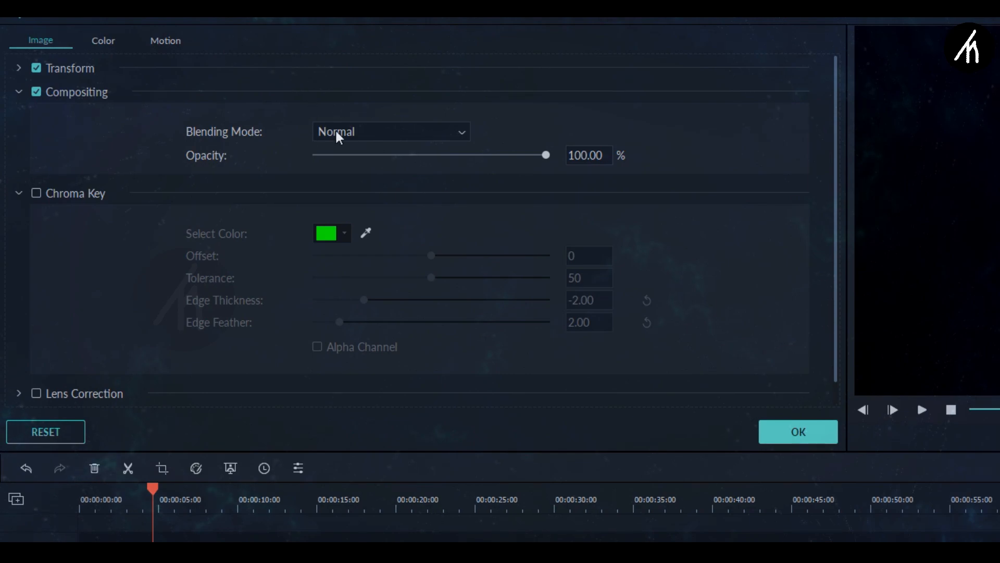
Blend the black TEXT image with Darken so the autumn video shows inside the letters
{"action": "left_click", "coordinate": [391, 132]}
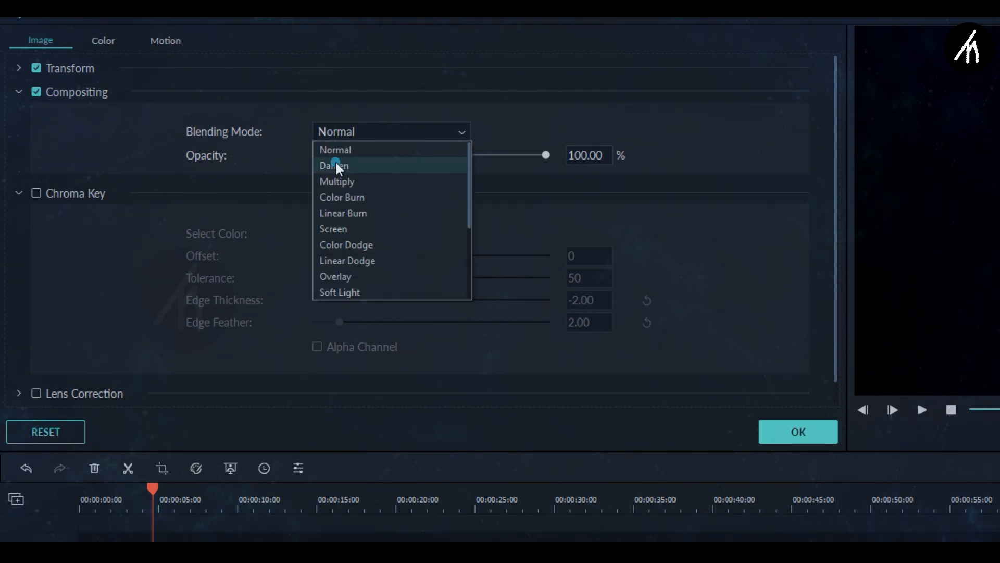
{"action": "left_click", "coordinate": [333, 166]}
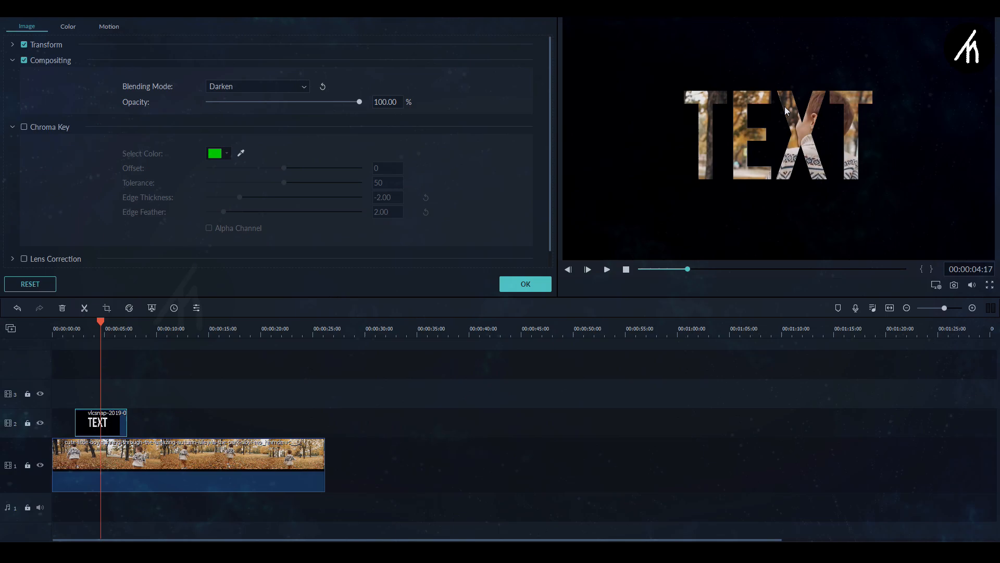
{"action": "left_click", "coordinate": [524, 283]}
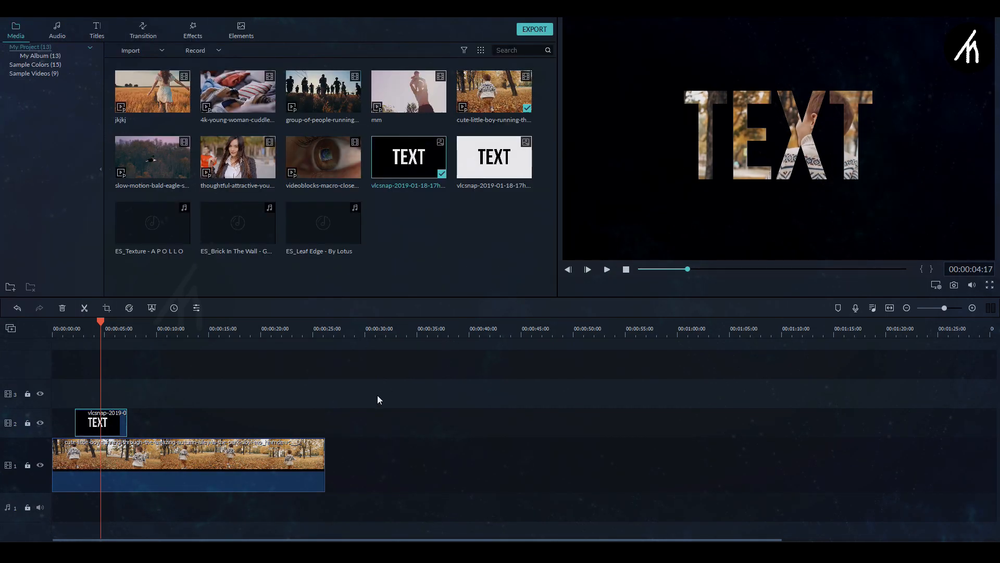
{"action": "left_click", "coordinate": [606, 269]}
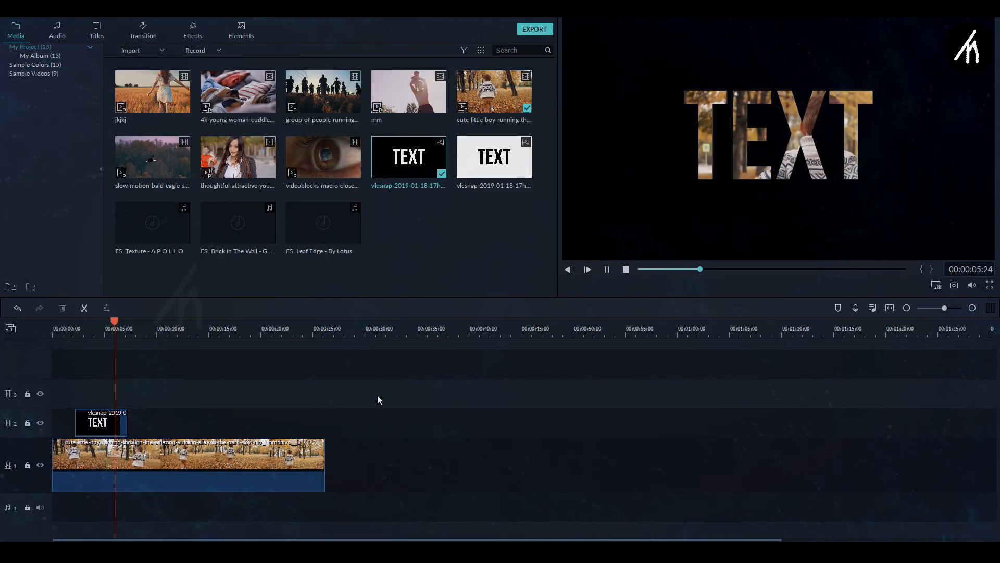
{"action": "left_click", "coordinate": [586, 268]}
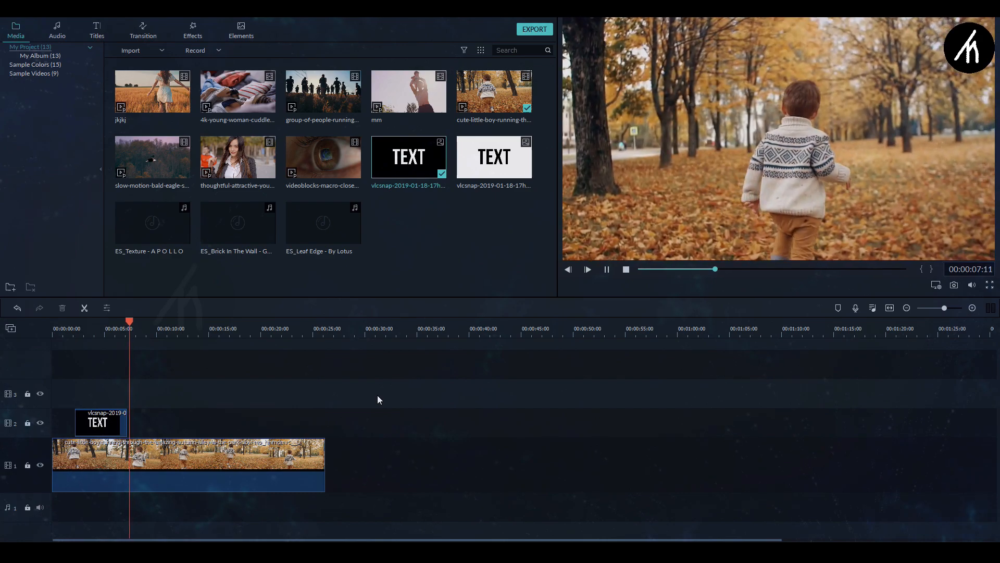
Stretch the TEXT image clip to span the video's length and reopen its settings
{"action": "left_click", "coordinate": [98, 422]}
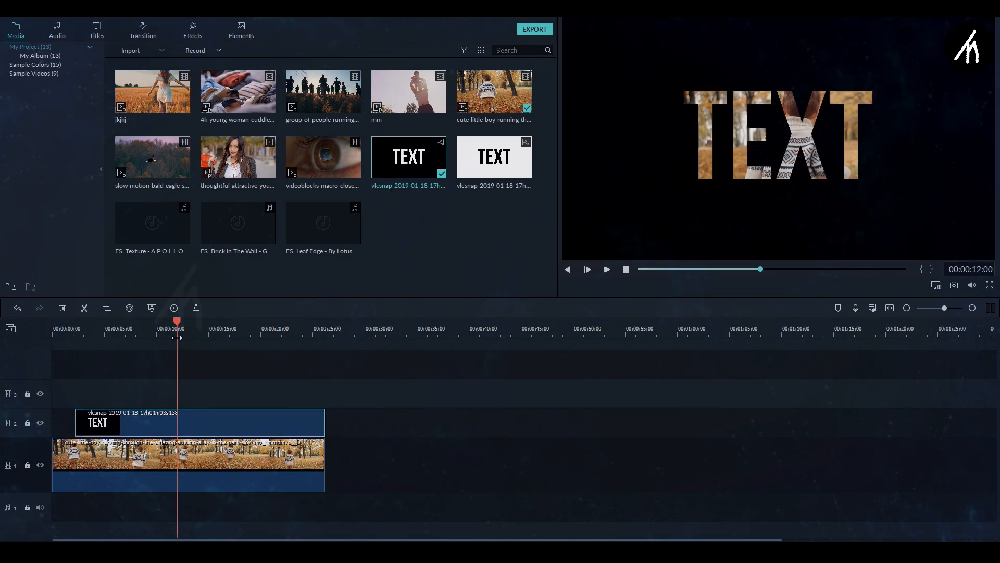
{"action": "double_click", "coordinate": [198, 422]}
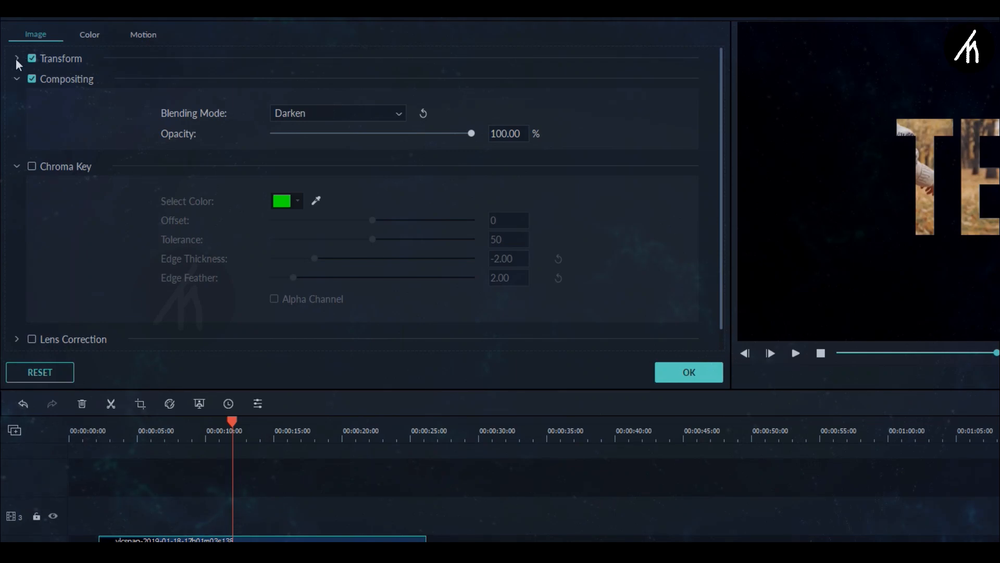
Scale the video-filled TEXT letters up to about 183% so they fill the frame
{"action": "left_click", "coordinate": [17, 58]}
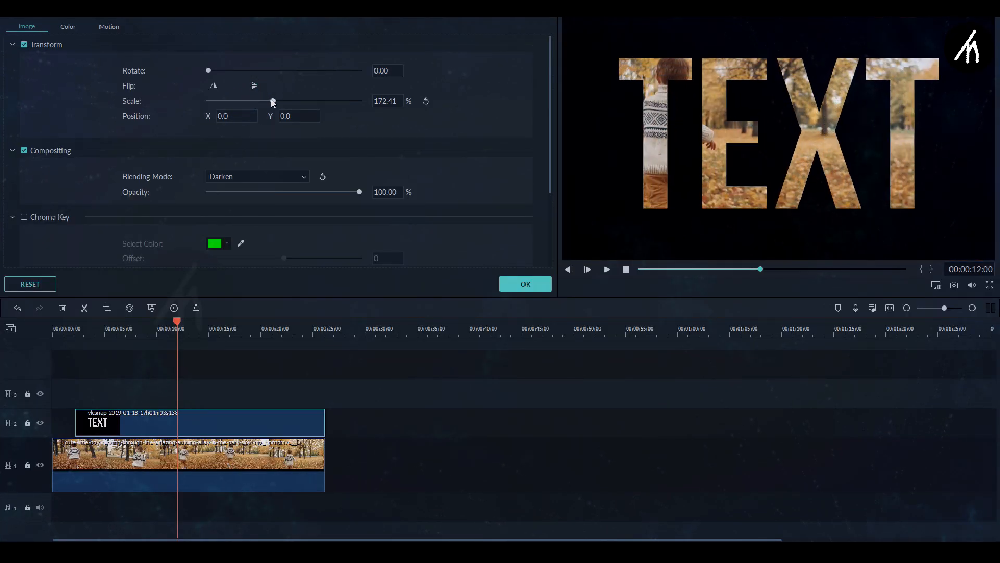
{"action": "left_click_drag", "start_coordinate": [272, 101], "coordinate": [274, 102]}
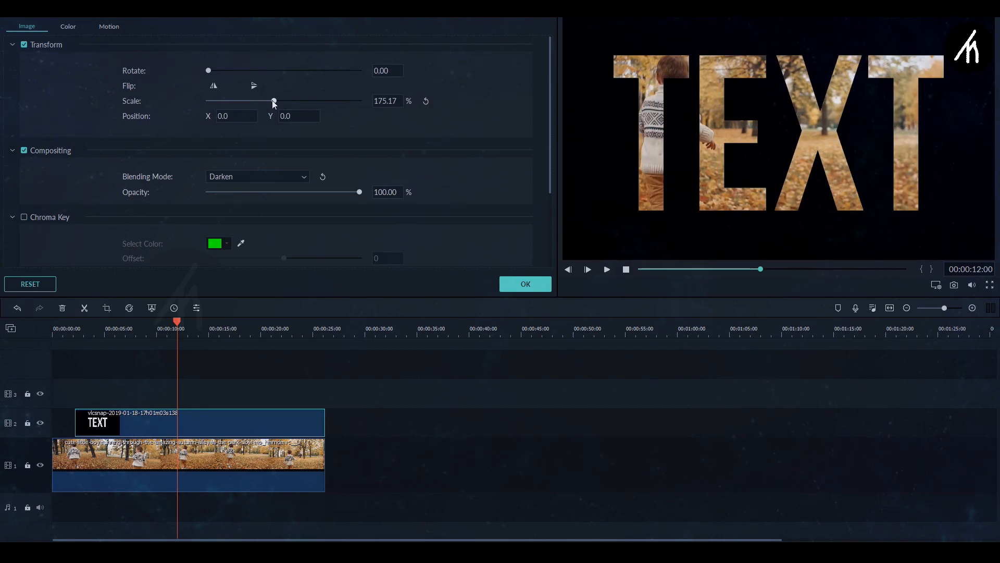
{"action": "left_click_drag", "start_coordinate": [272, 101], "coordinate": [277, 101]}
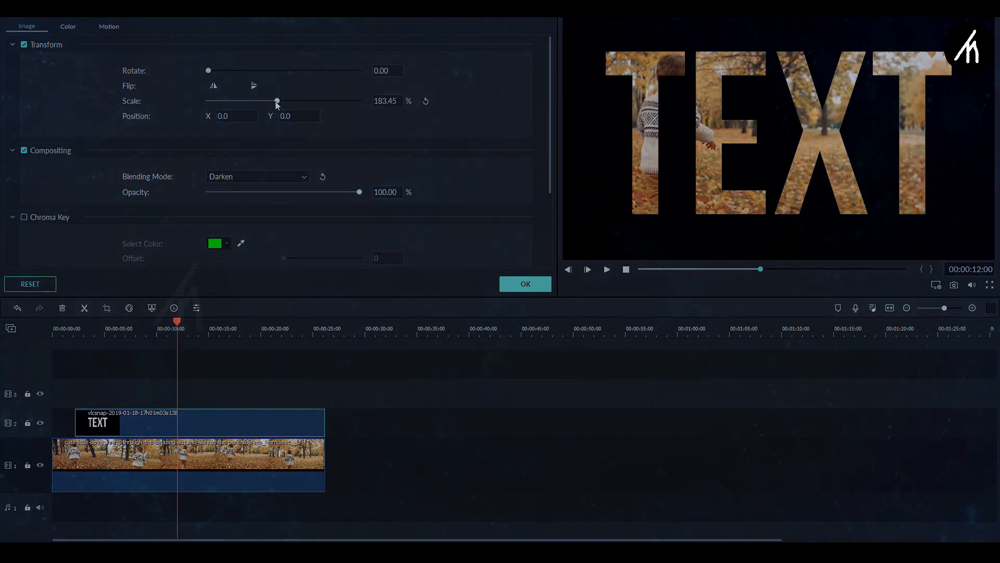
{"action": "left_click", "coordinate": [524, 283]}
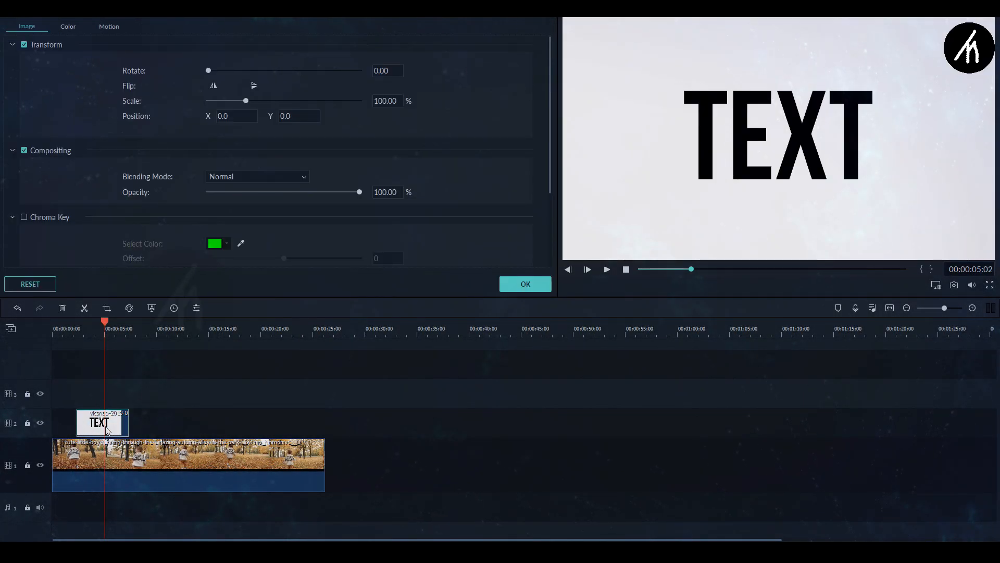
Blend the white TEXT image with Screen at about 177% scale, then move the video above a text image
{"action": "left_click", "coordinate": [256, 177]}
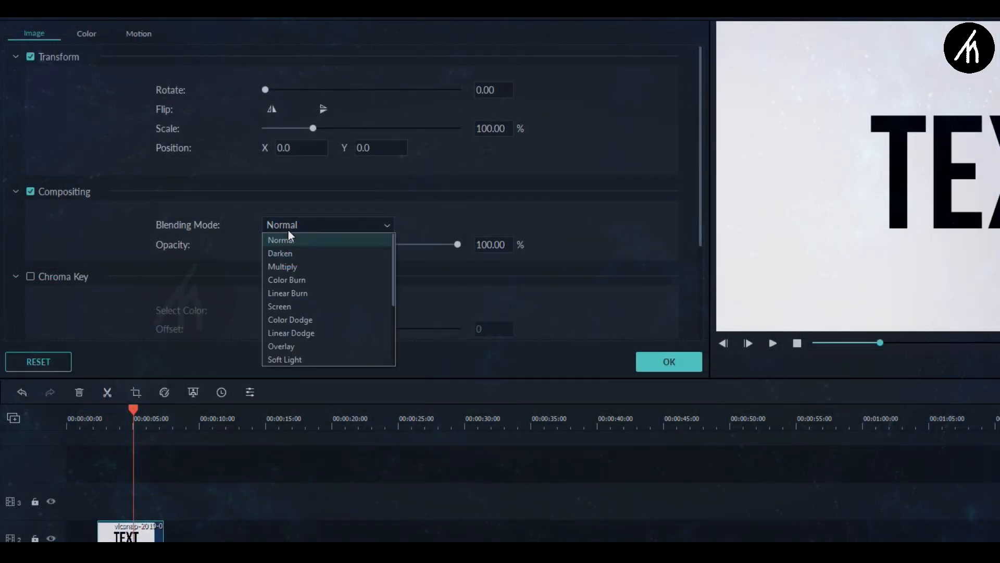
{"action": "left_click", "coordinate": [280, 306]}
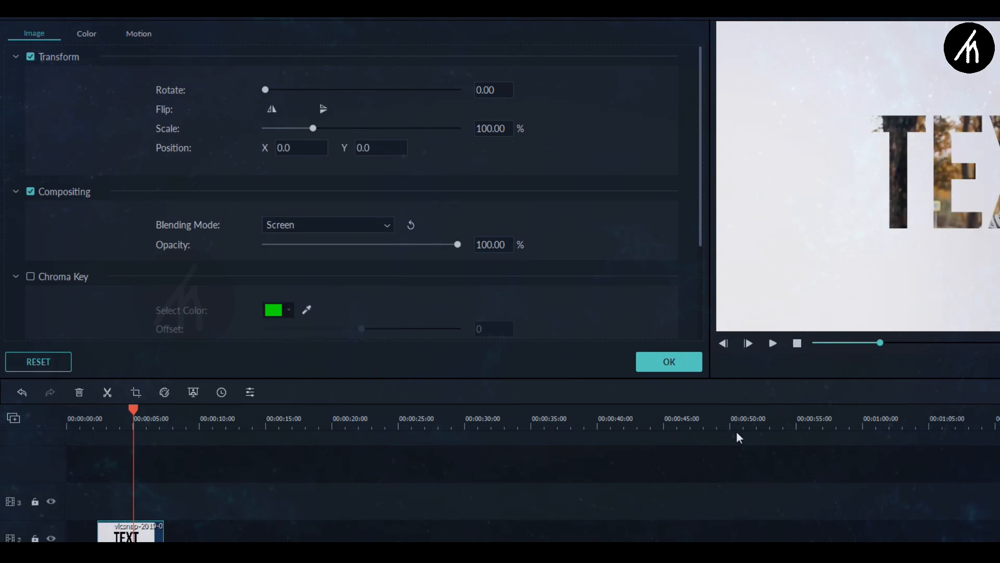
{"action": "left_click_drag", "start_coordinate": [311, 128], "coordinate": [243, 101]}
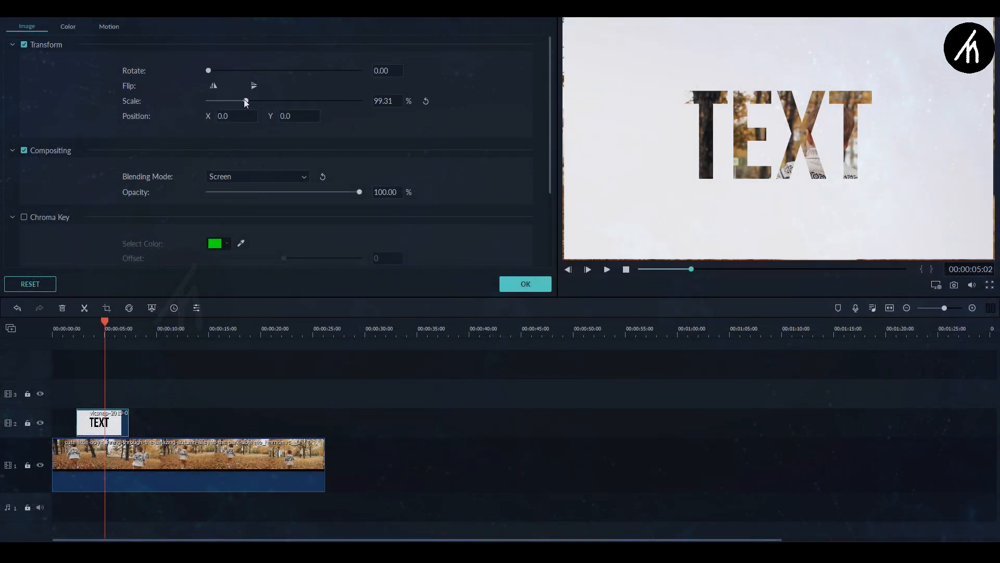
{"action": "left_click_drag", "start_coordinate": [244, 102], "coordinate": [274, 101]}
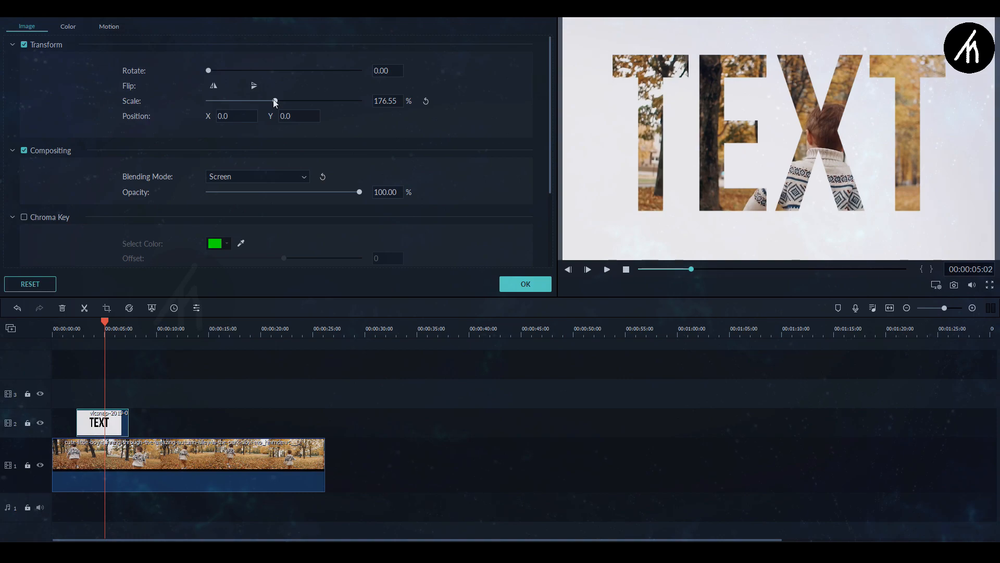
{"action": "left_click", "coordinate": [524, 283]}
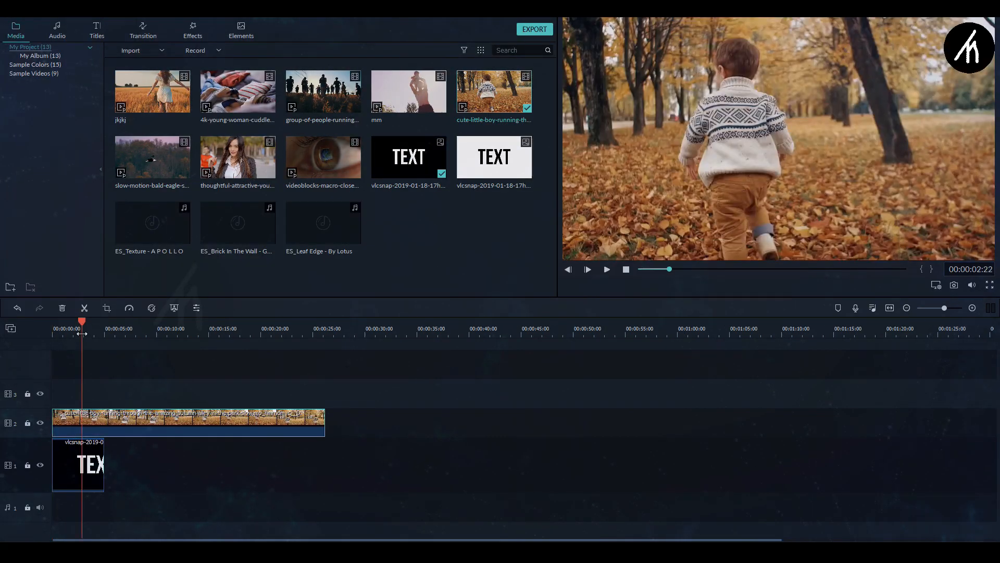
{"action": "left_click", "coordinate": [255, 176]}
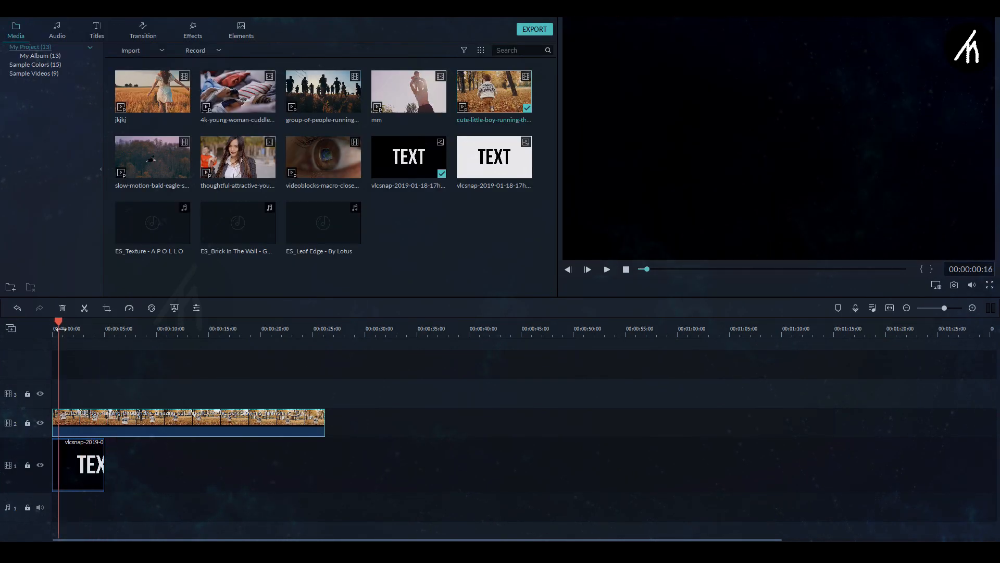
Browse the Effects library's overlay categories for an Abstraction Pack overlay to tint the TEXT blue
{"action": "left_click", "coordinate": [192, 30]}
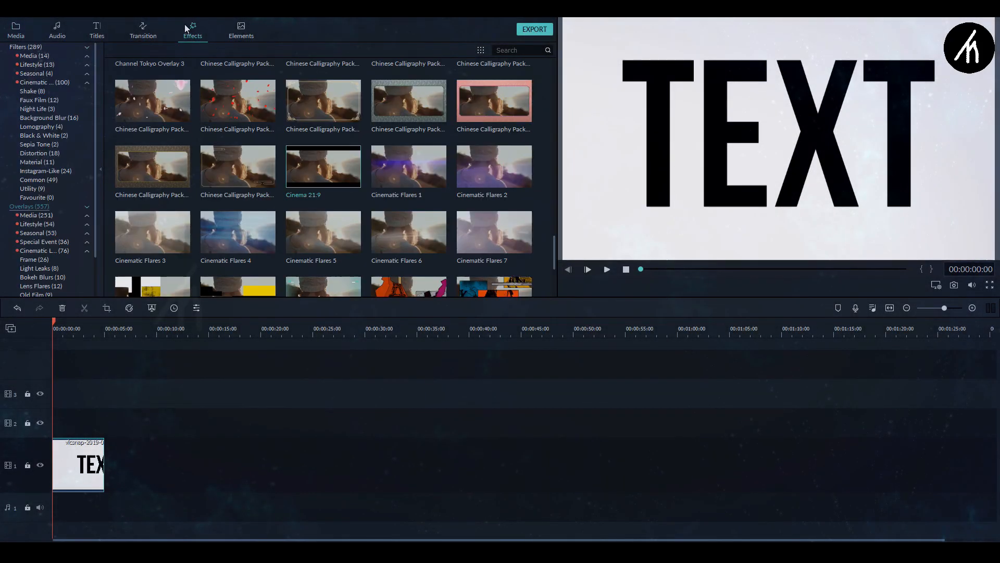
{"action": "scroll", "scroll_direction": "down", "scroll_amount": 3}
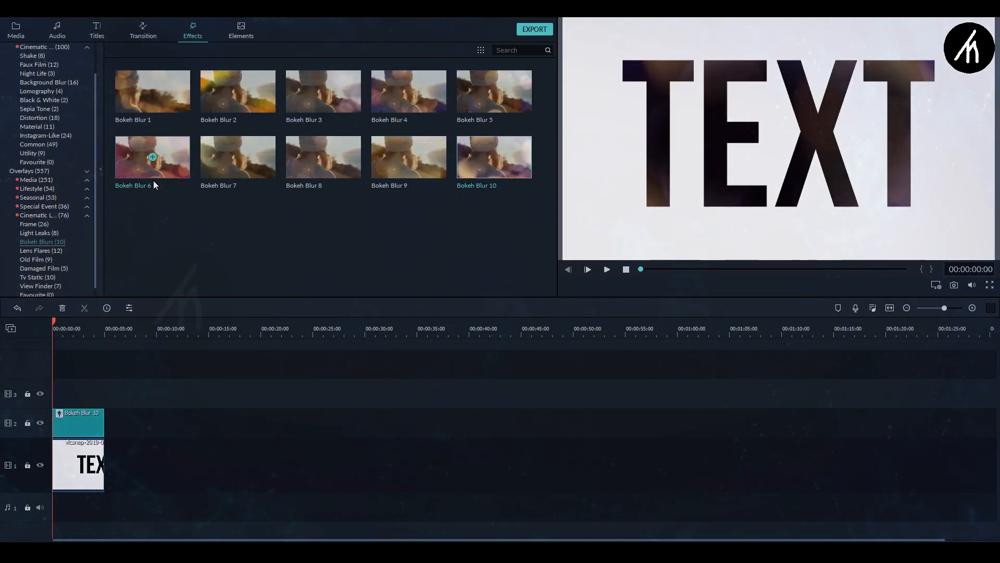
{"action": "left_click", "coordinate": [44, 207]}
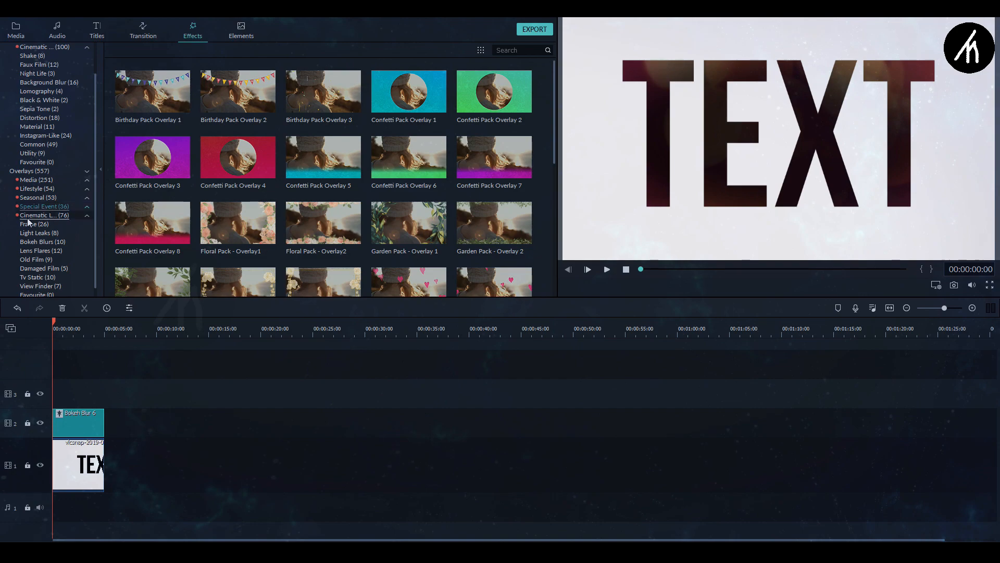
{"action": "left_click", "coordinate": [30, 180]}
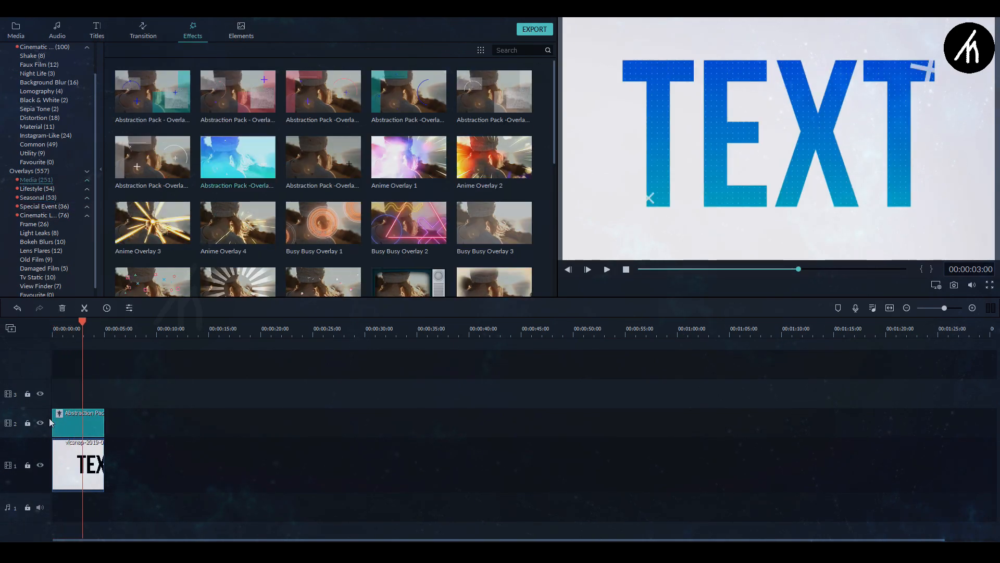